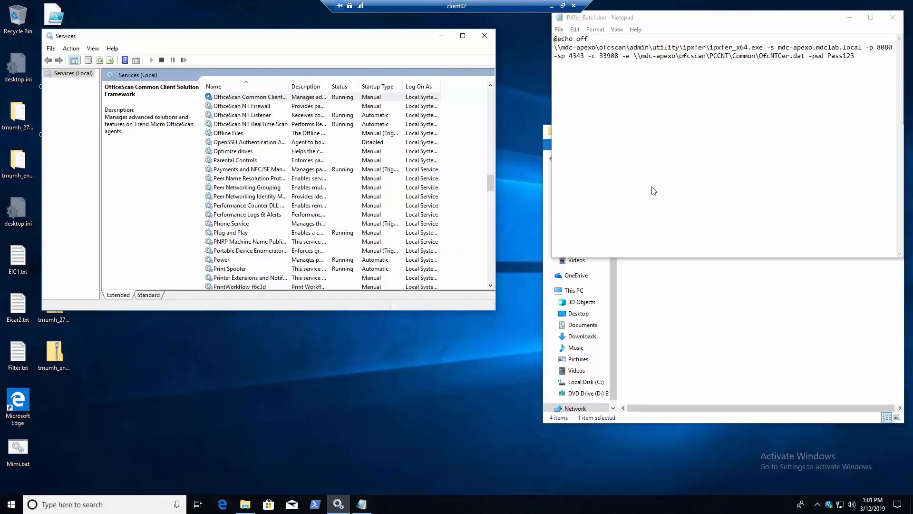
{"action": "mouse_move", "coordinate": [627, 91]}
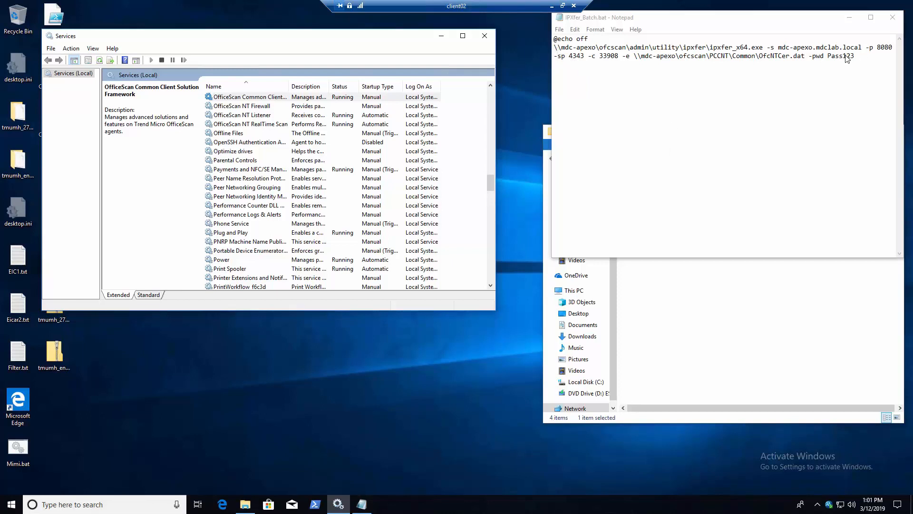
- Select the password value in the ipxfer_x64.exe command line of IPXfer_Batch.bat
{"action": "double_click", "coordinate": [841, 55]}
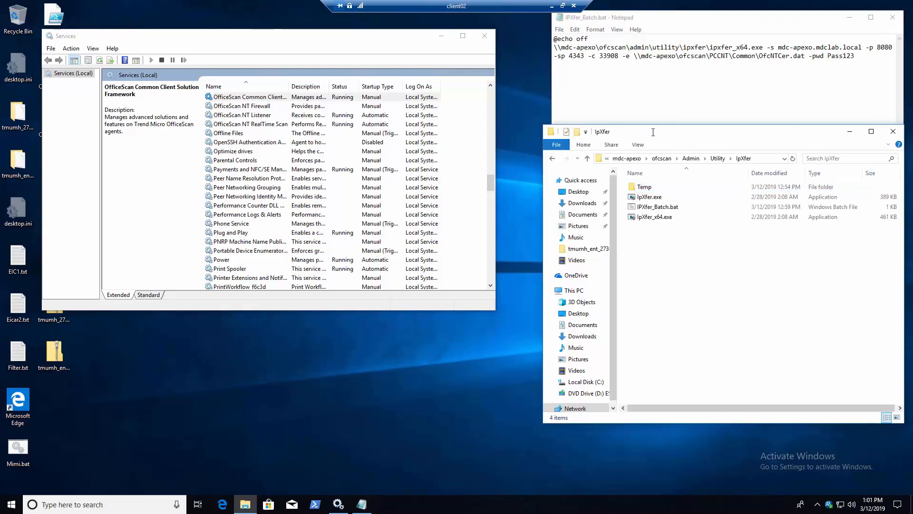
{"action": "mouse_move", "coordinate": [686, 163]}
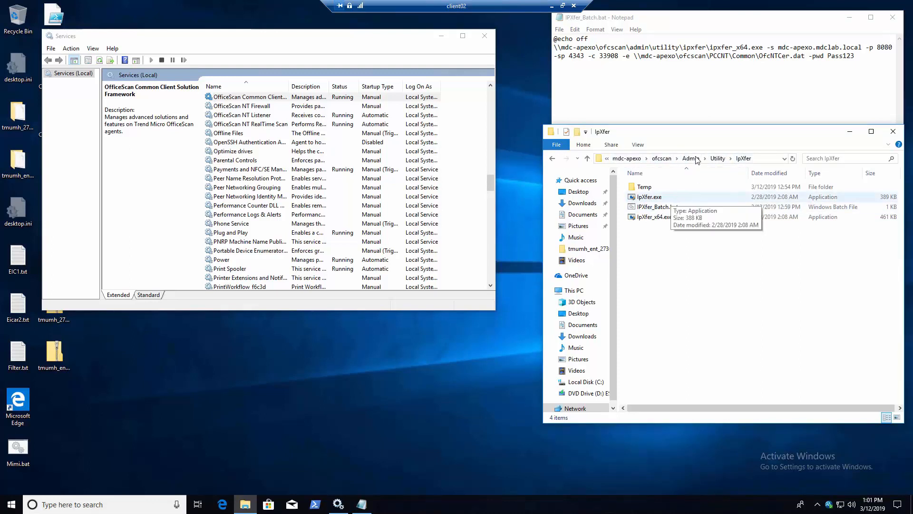
{"action": "mouse_move", "coordinate": [653, 217]}
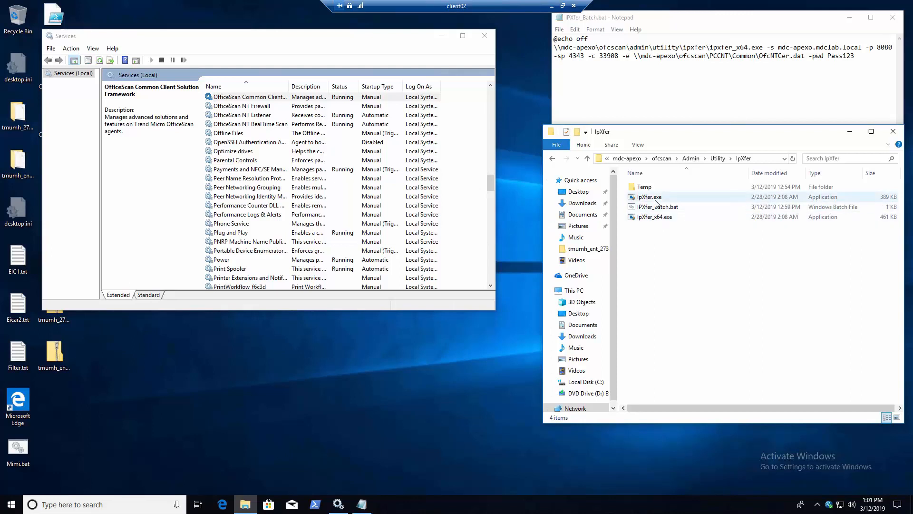
{"action": "mouse_move", "coordinate": [648, 196]}
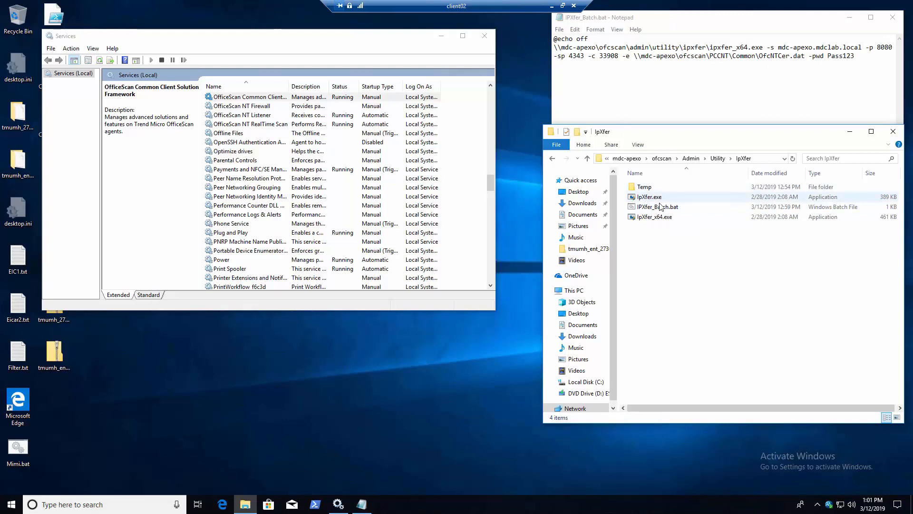
{"action": "mouse_move", "coordinate": [659, 207]}
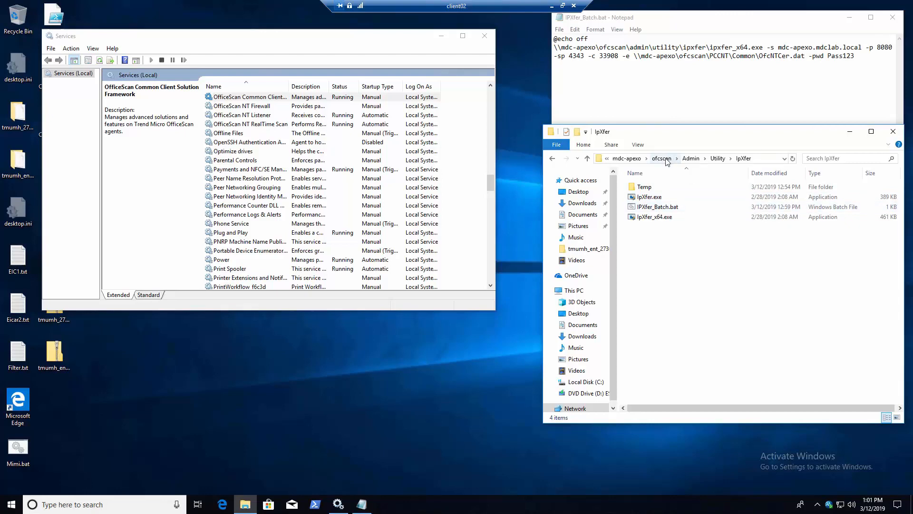
- Run IPXfer_Batch.bat as administrator, then focus the Services window
{"action": "left_click", "coordinate": [658, 207]}
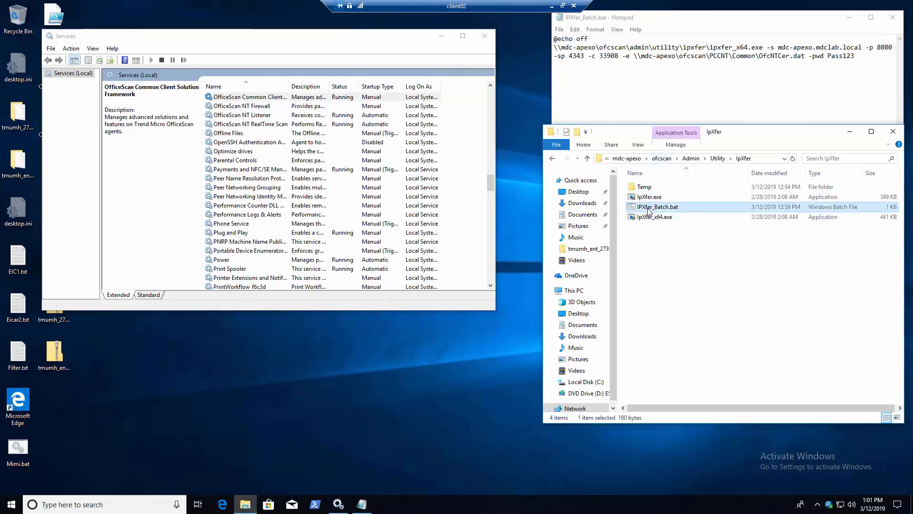
{"action": "right_click", "coordinate": [656, 206]}
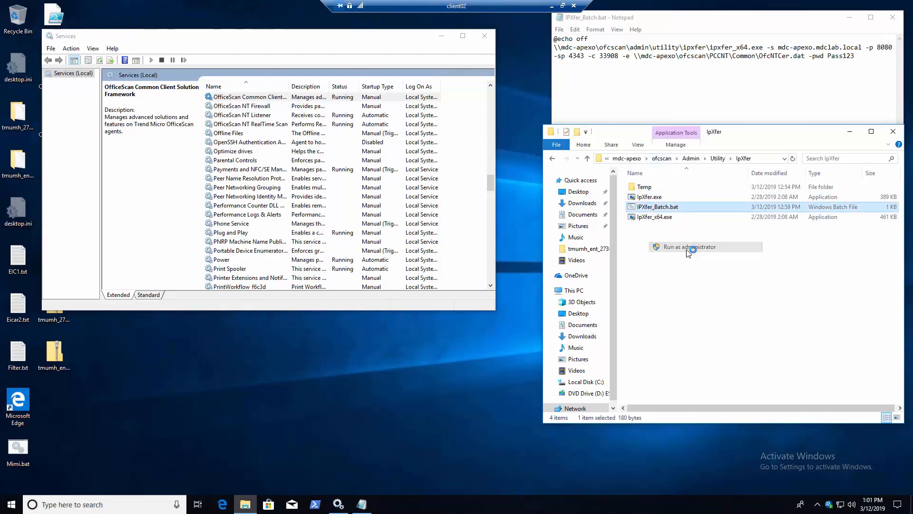
{"action": "left_click", "coordinate": [688, 247]}
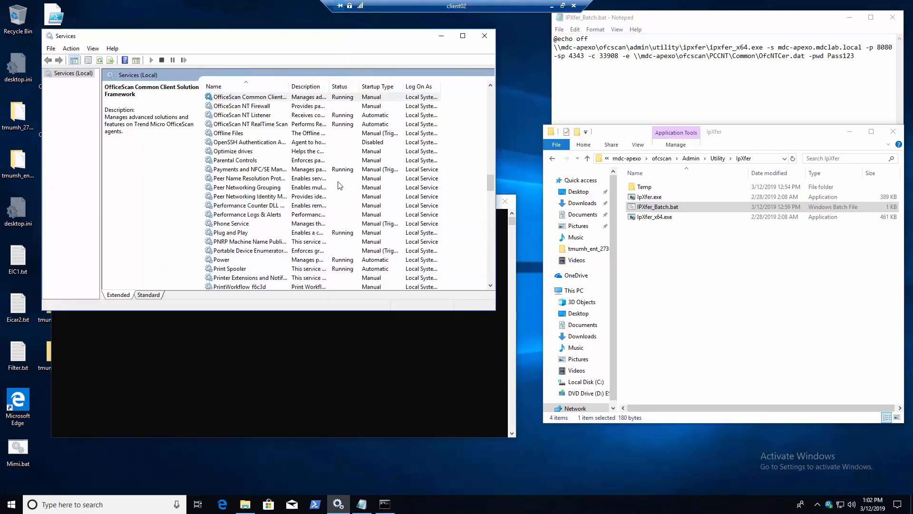
{"action": "left_click", "coordinate": [248, 141]}
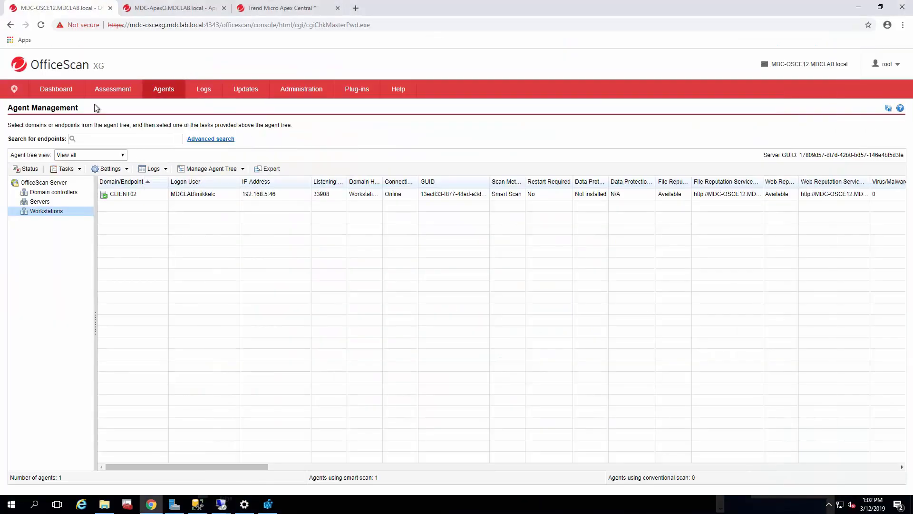
- Switch back to the CLIENT02 remote desktop session to watch the services restart
{"action": "left_click", "coordinate": [171, 7]}
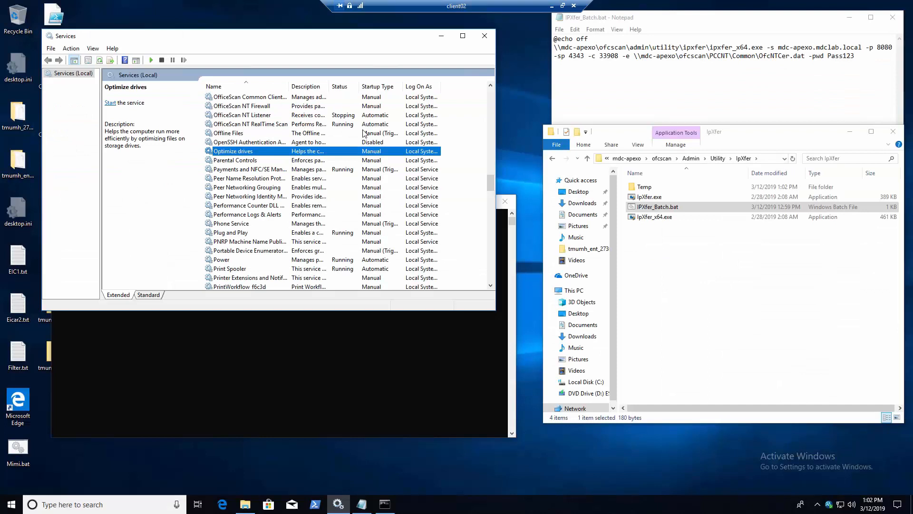
{"action": "mouse_move", "coordinate": [306, 124]}
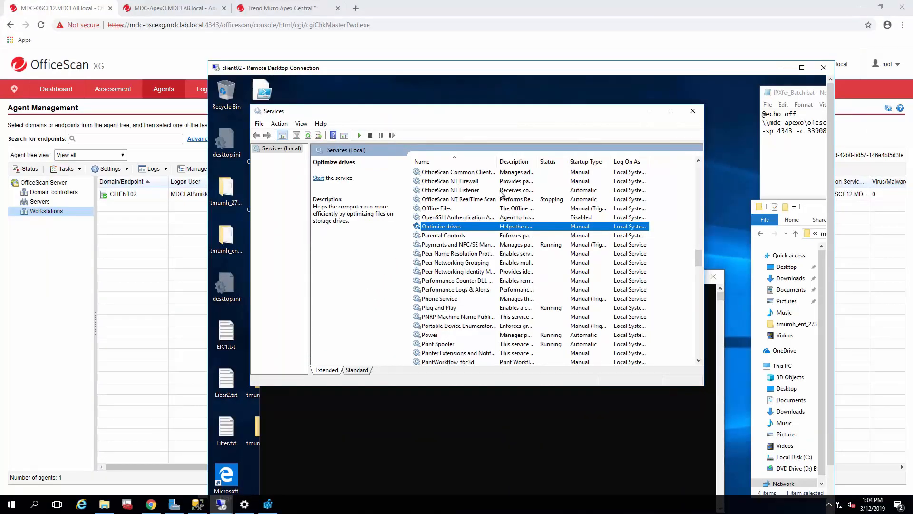
{"action": "mouse_move", "coordinate": [477, 204]}
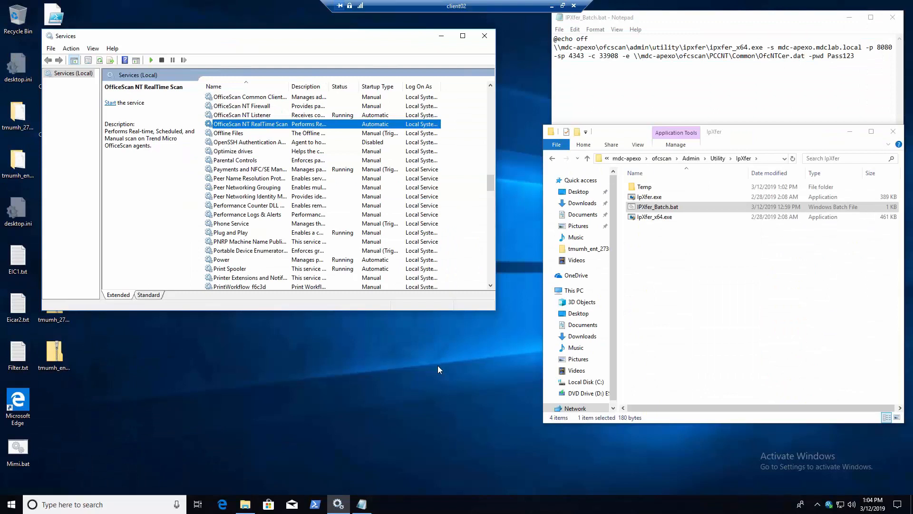
{"action": "mouse_move", "coordinate": [233, 120]}
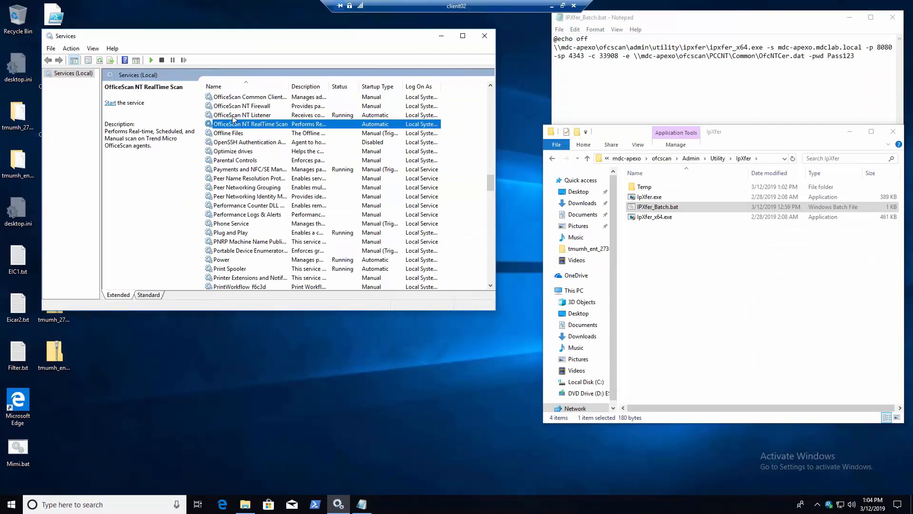
{"action": "mouse_move", "coordinate": [246, 129]}
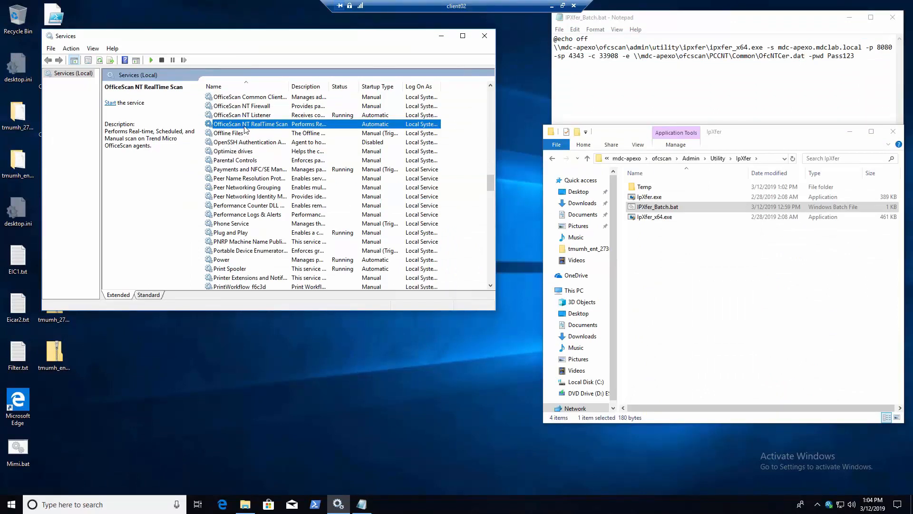
- Select OfficeScan NT Listener to confirm it and RealTime Scan are running
{"action": "left_click", "coordinate": [243, 115]}
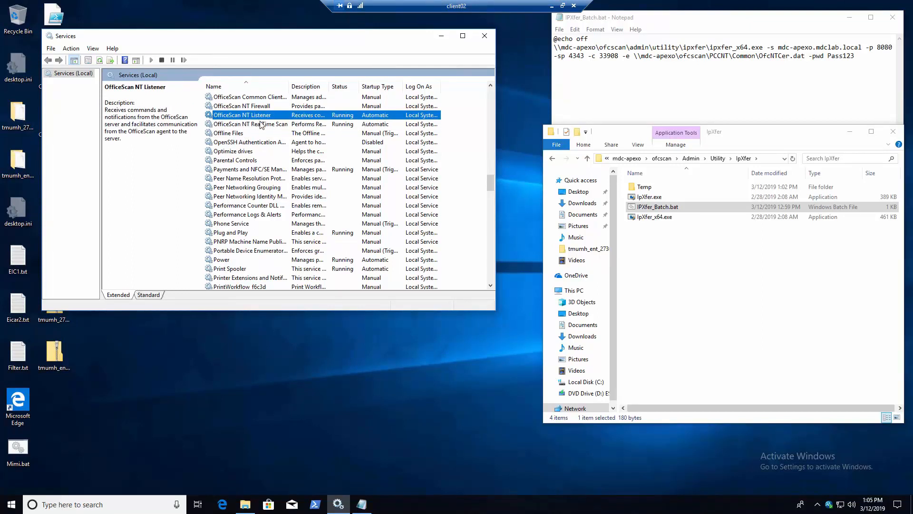
{"action": "mouse_move", "coordinate": [827, 494]}
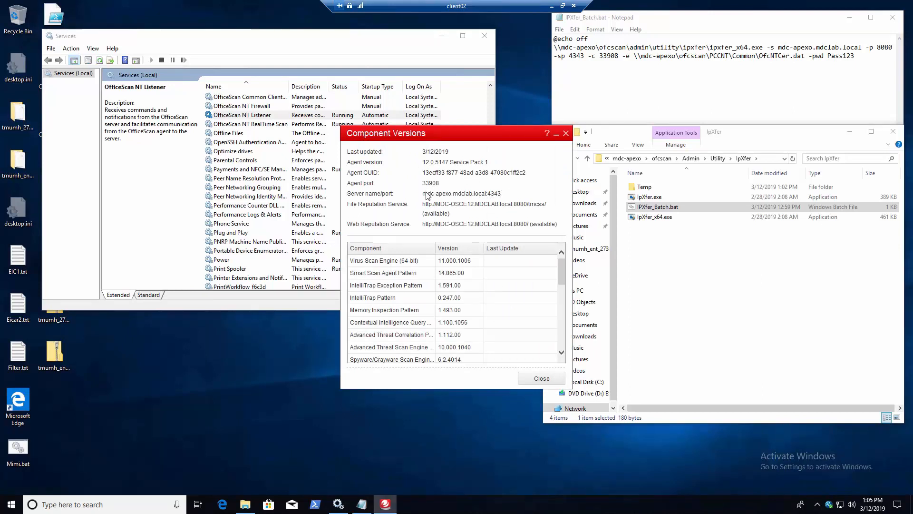
{"action": "mouse_move", "coordinate": [431, 208]}
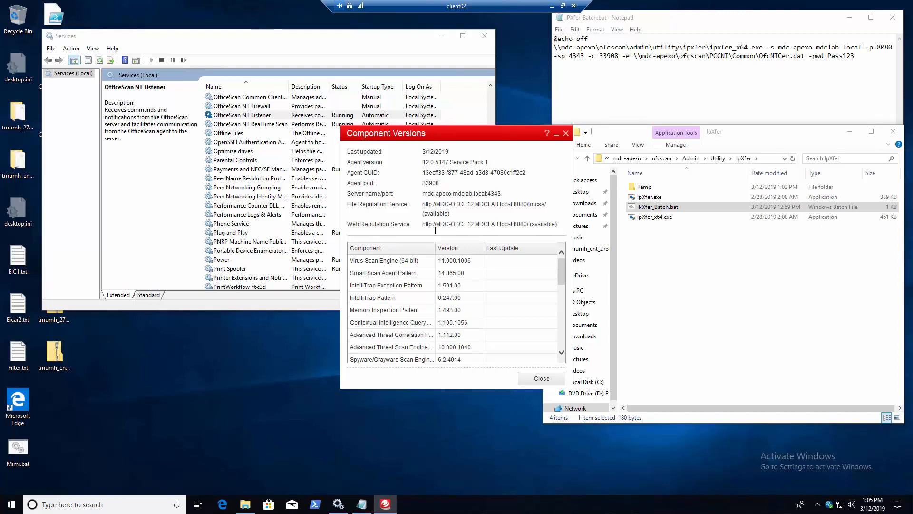
{"action": "mouse_move", "coordinate": [422, 204]}
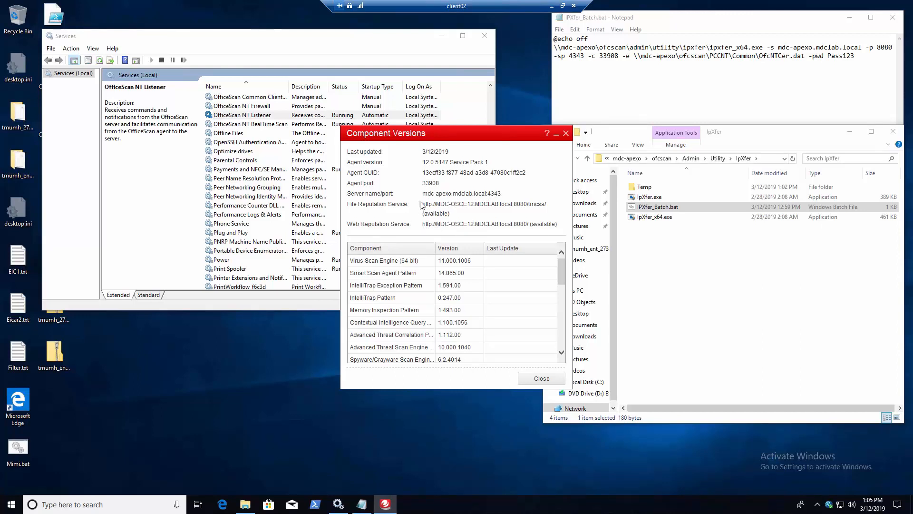
{"action": "mouse_move", "coordinate": [503, 200]}
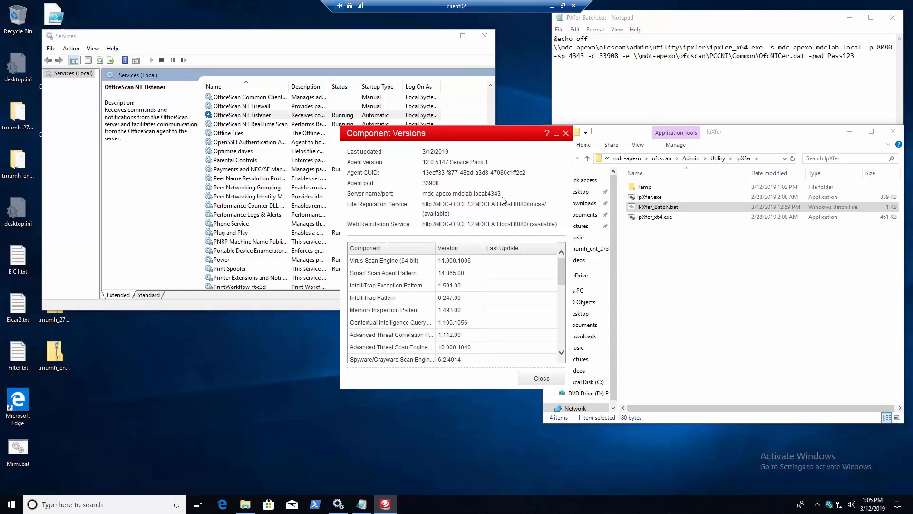
{"action": "mouse_move", "coordinate": [530, 106]}
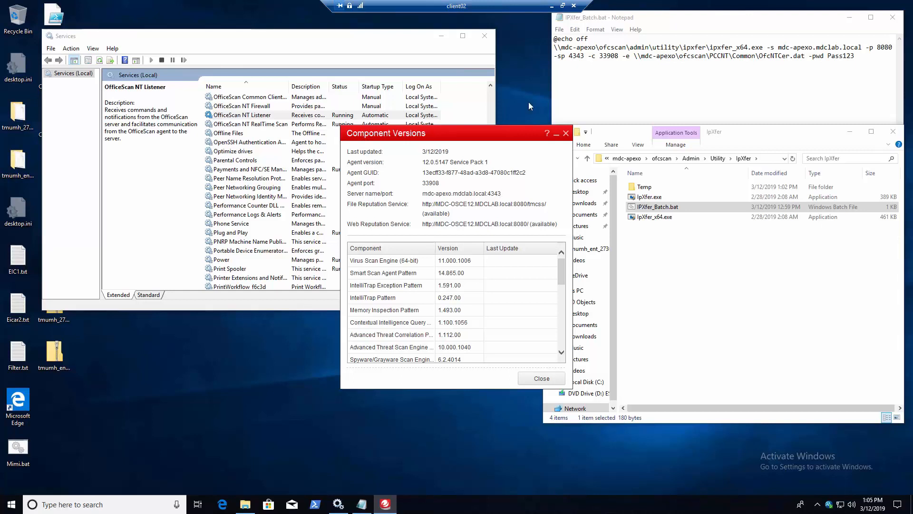
{"action": "mouse_move", "coordinate": [563, 6]}
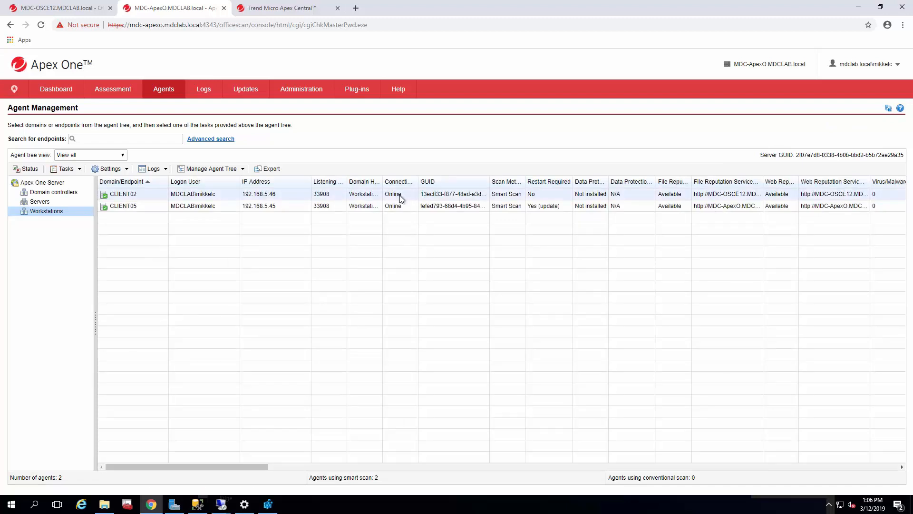
{"action": "mouse_move", "coordinate": [696, 190]}
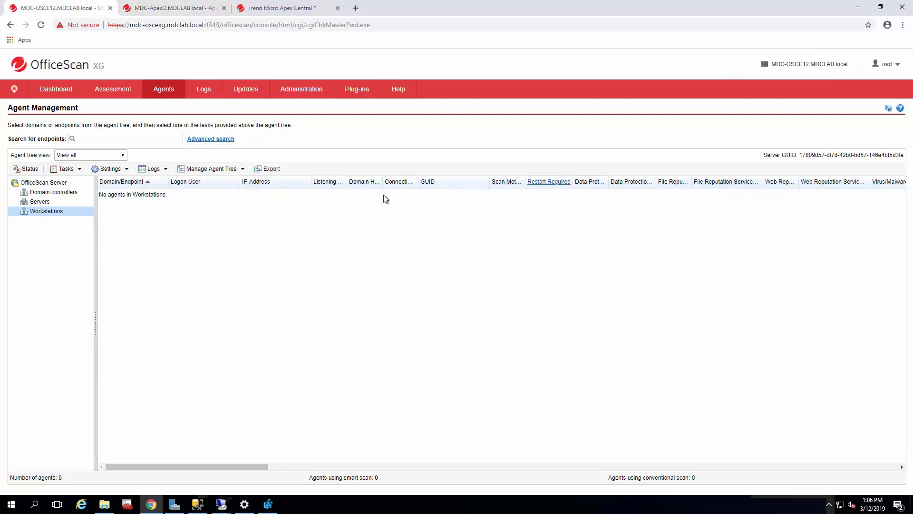
{"action": "mouse_move", "coordinate": [666, 169]}
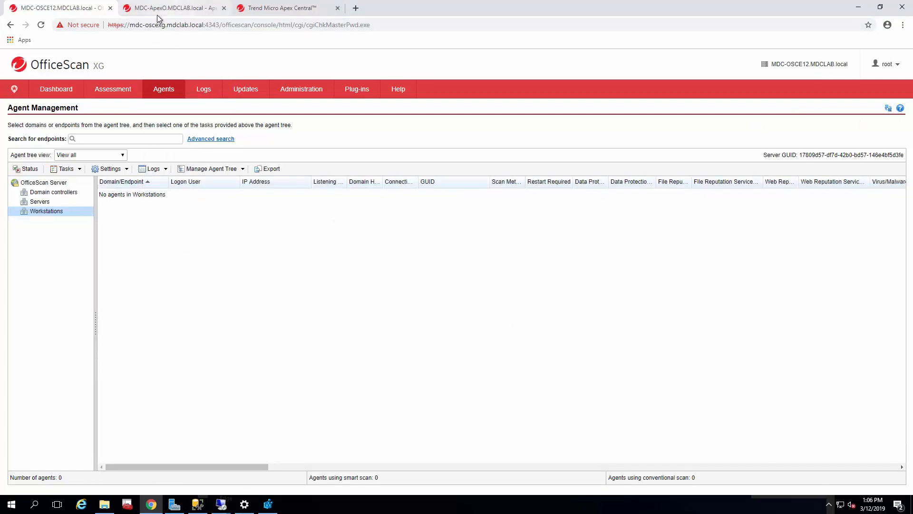
- Return to the Apex One tab showing CLIENT02 and CLIENT05 online
{"action": "left_click", "coordinate": [172, 8]}
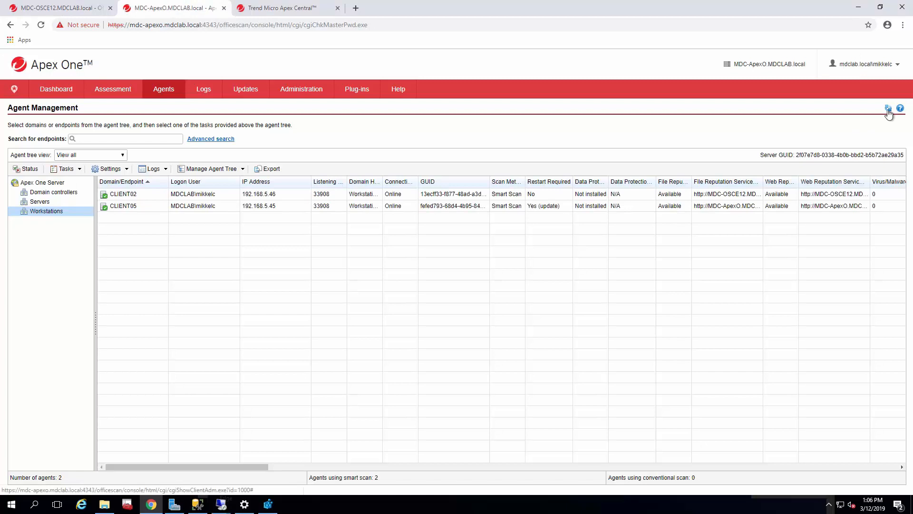
{"action": "mouse_move", "coordinate": [335, 408]}
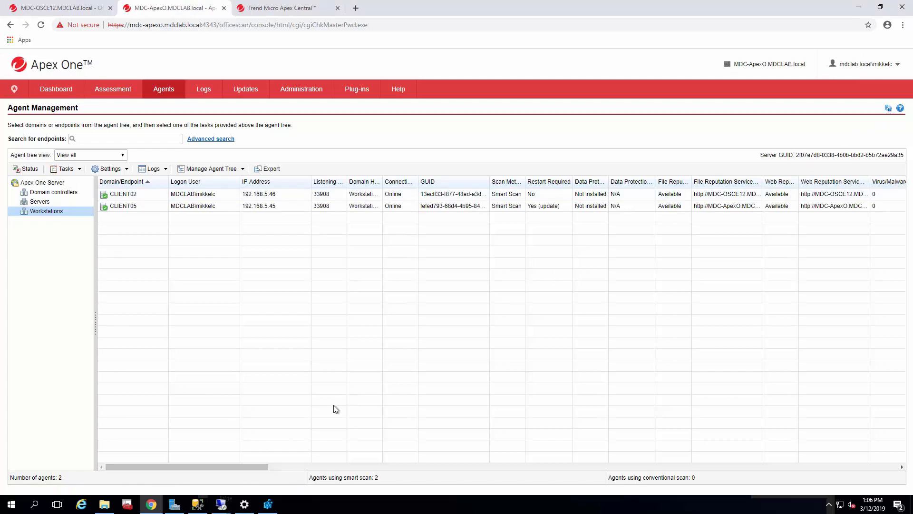
{"action": "mouse_move", "coordinate": [343, 301]}
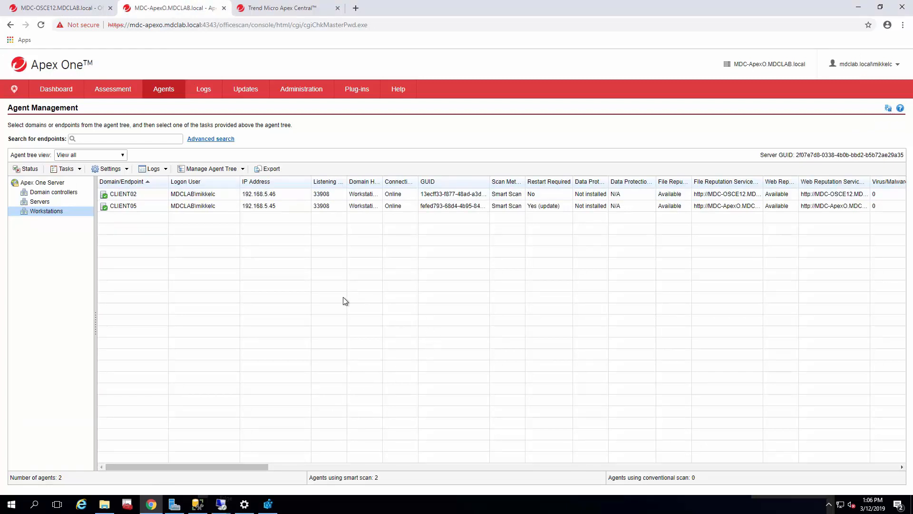
{"action": "left_click", "coordinate": [122, 206]}
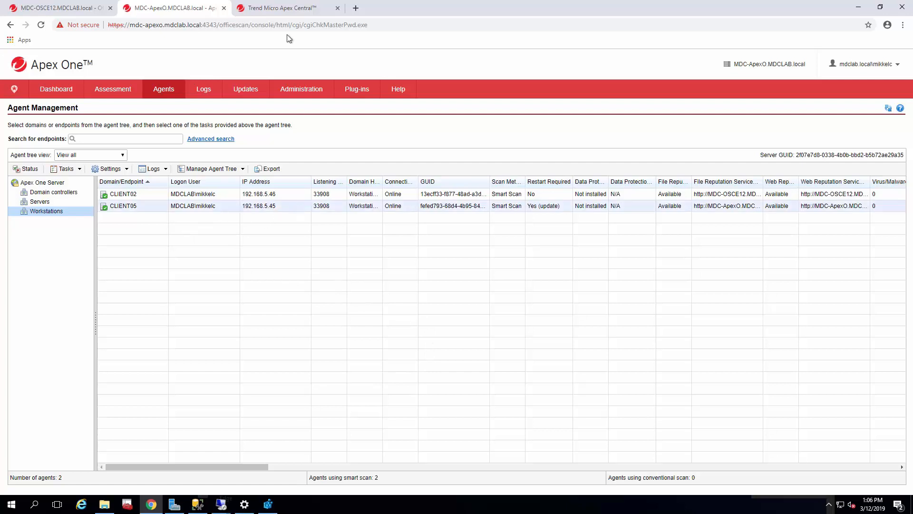
{"action": "left_click", "coordinate": [398, 89]}
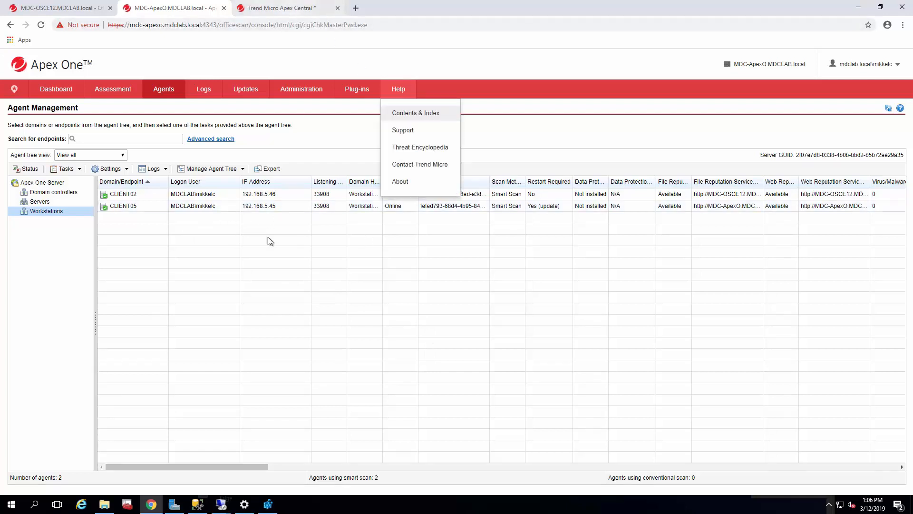
{"action": "left_click", "coordinate": [466, 277]}
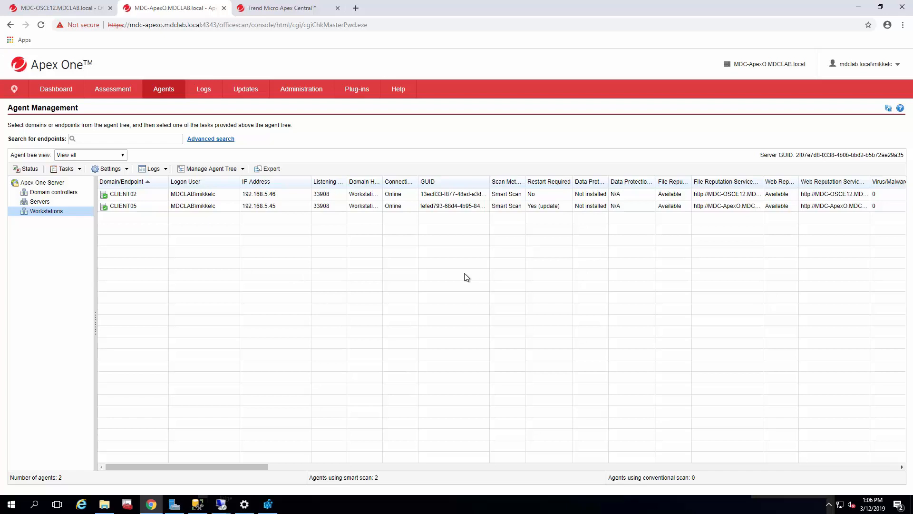
{"action": "mouse_move", "coordinate": [591, 361]}
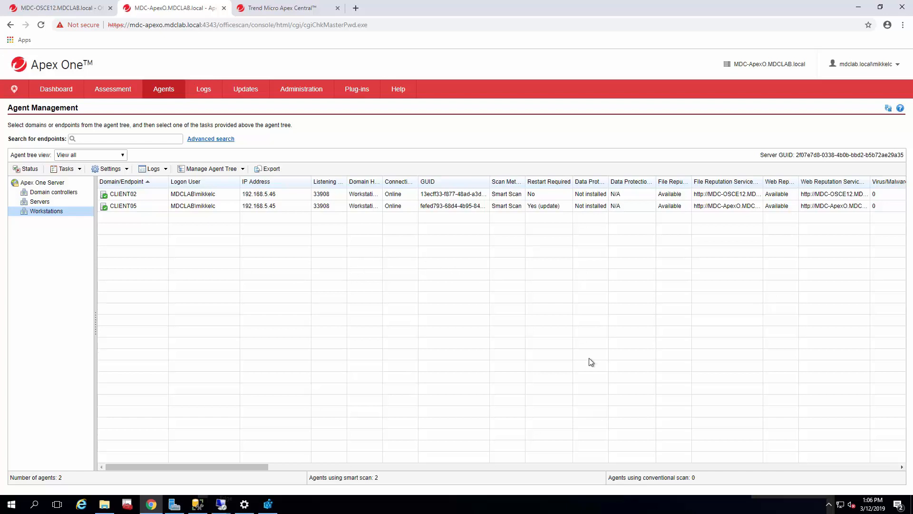
{"action": "mouse_move", "coordinate": [574, 360]}
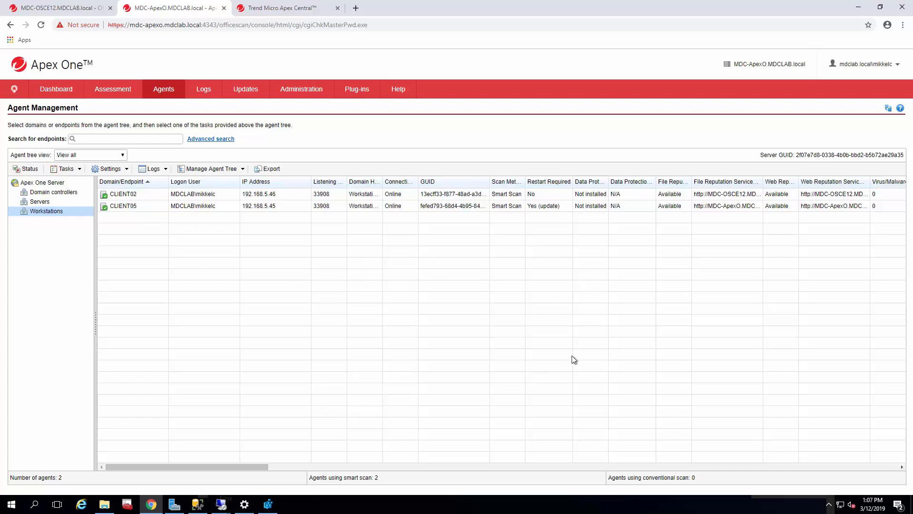
{"action": "mouse_move", "coordinate": [517, 346]}
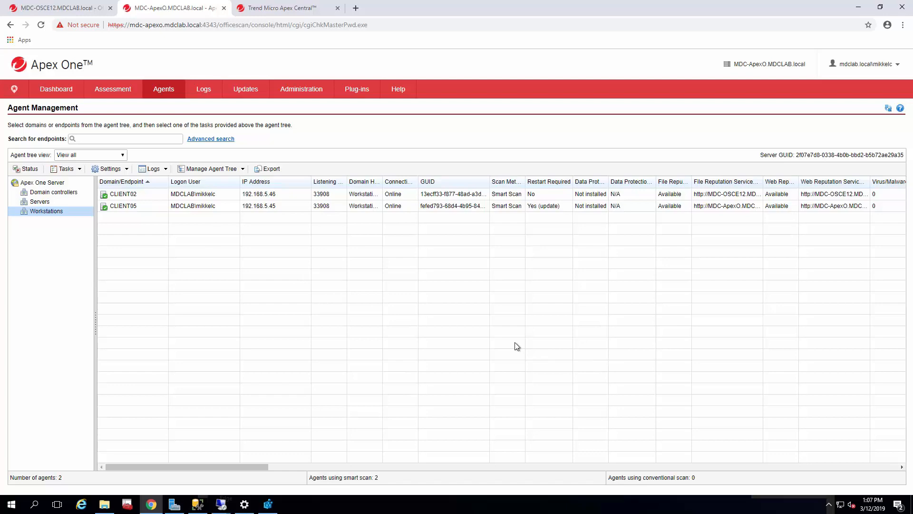